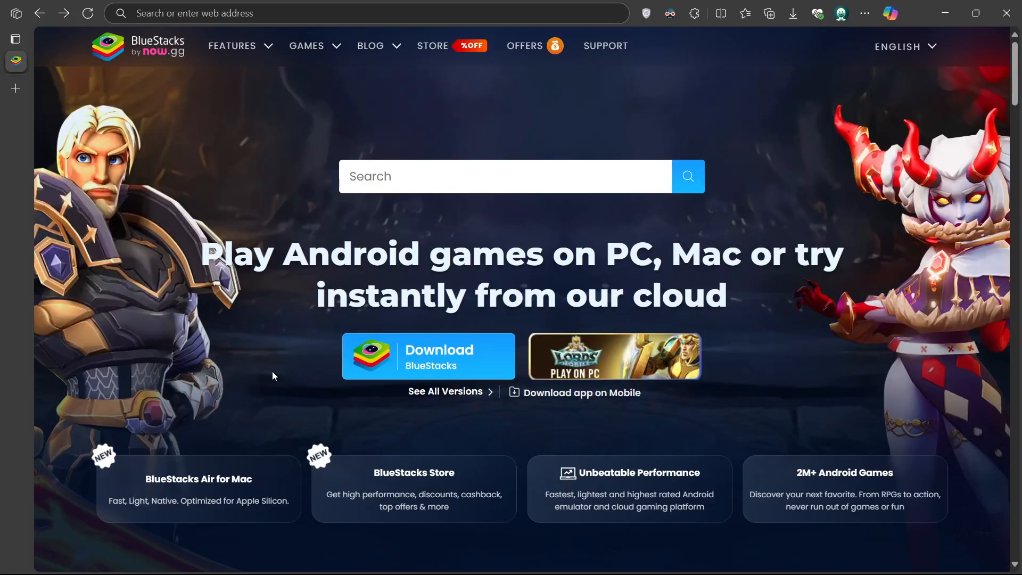
mouse_move(144, 62)
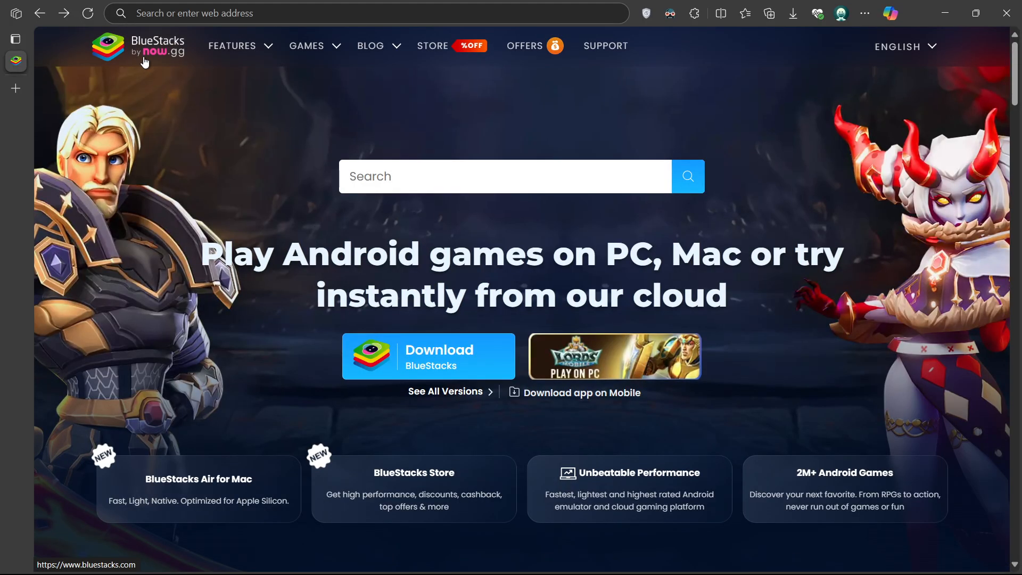
mouse_move(428, 357)
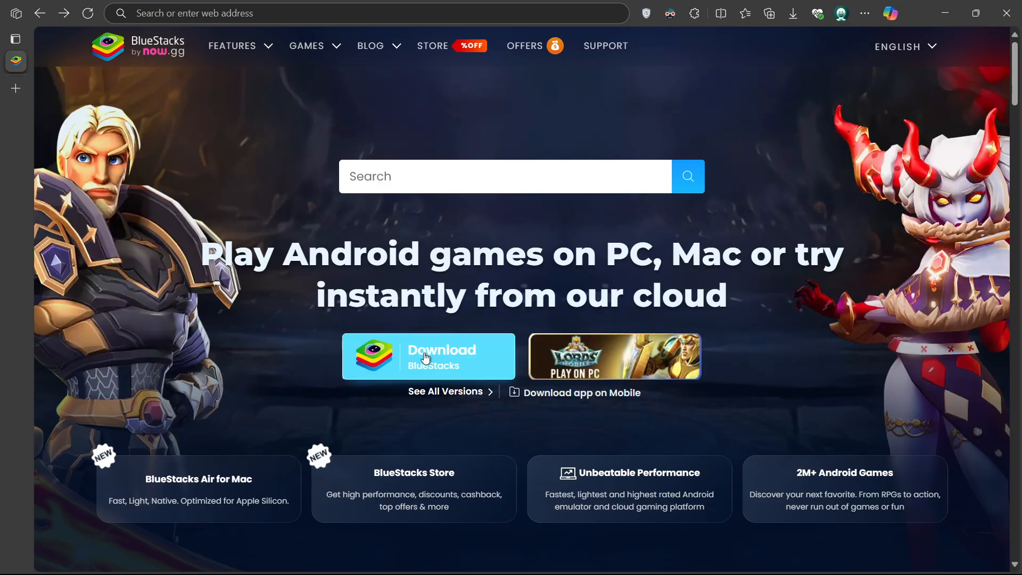
- Download the BlueStacks installer from bluestacks.com, then minimize Edge
click(428, 355)
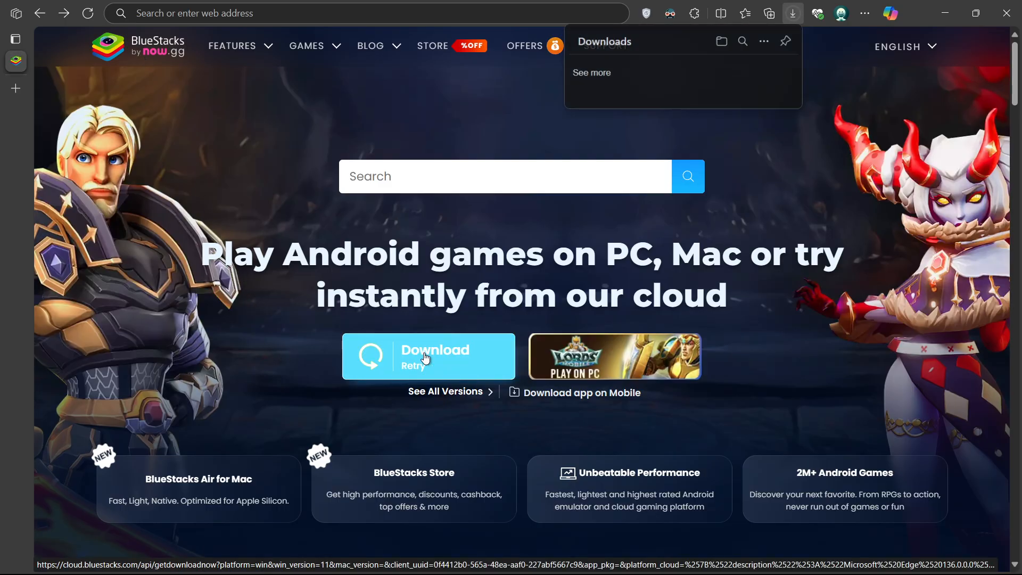
click(427, 355)
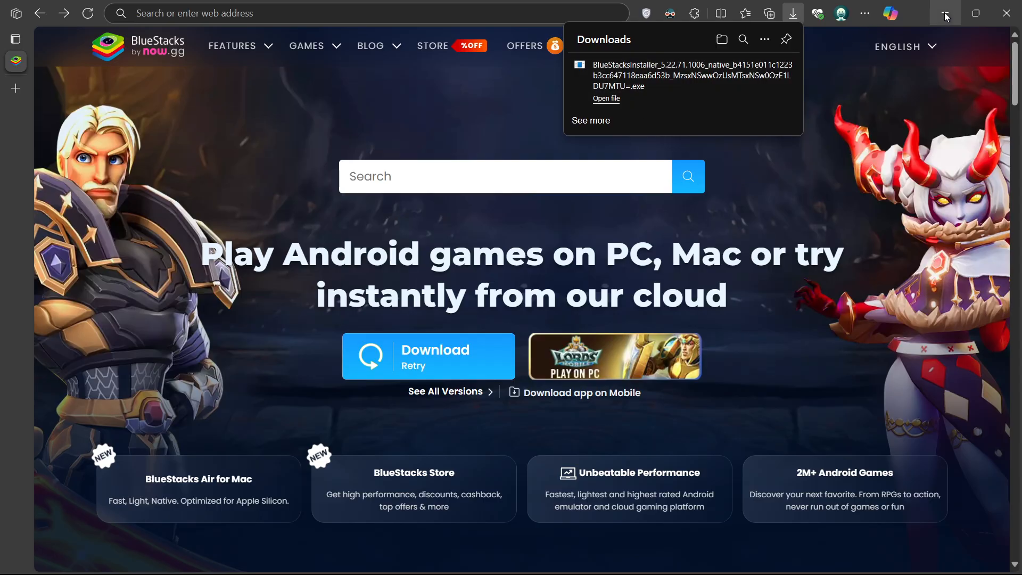
click(605, 97)
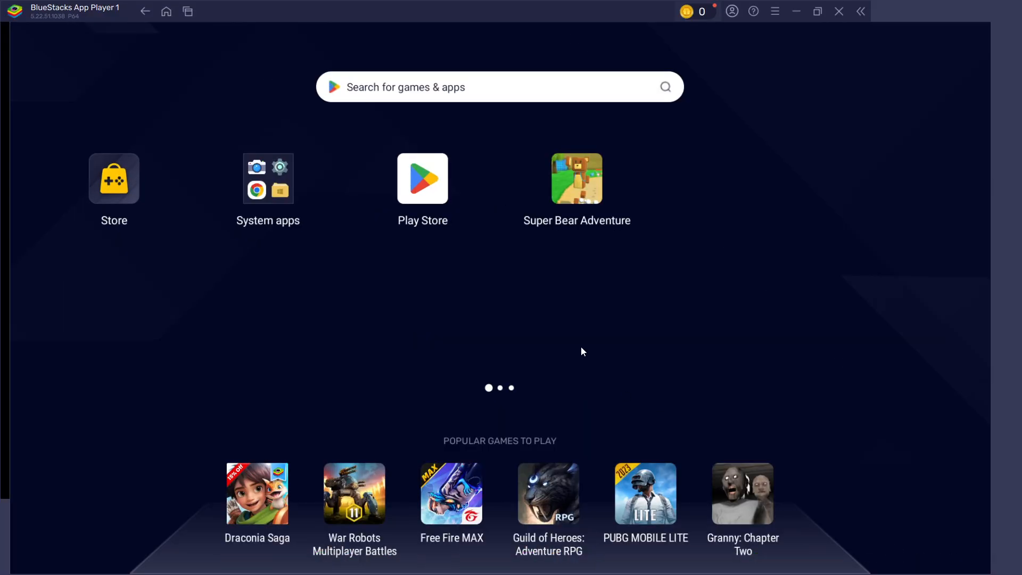
- Search the Play Store for 'super bear adventure' from history and show its installed listing
click(860, 11)
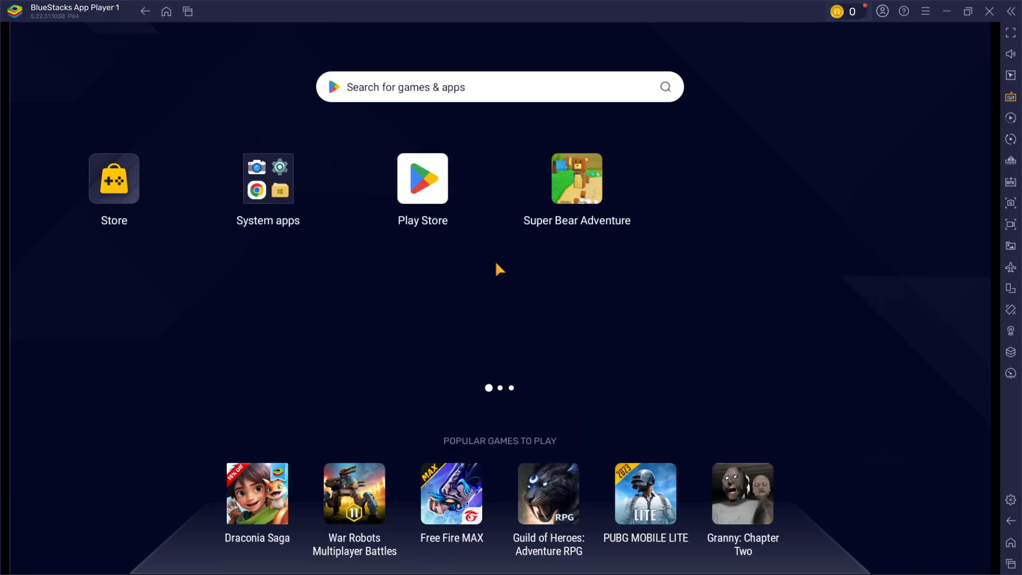
click(423, 179)
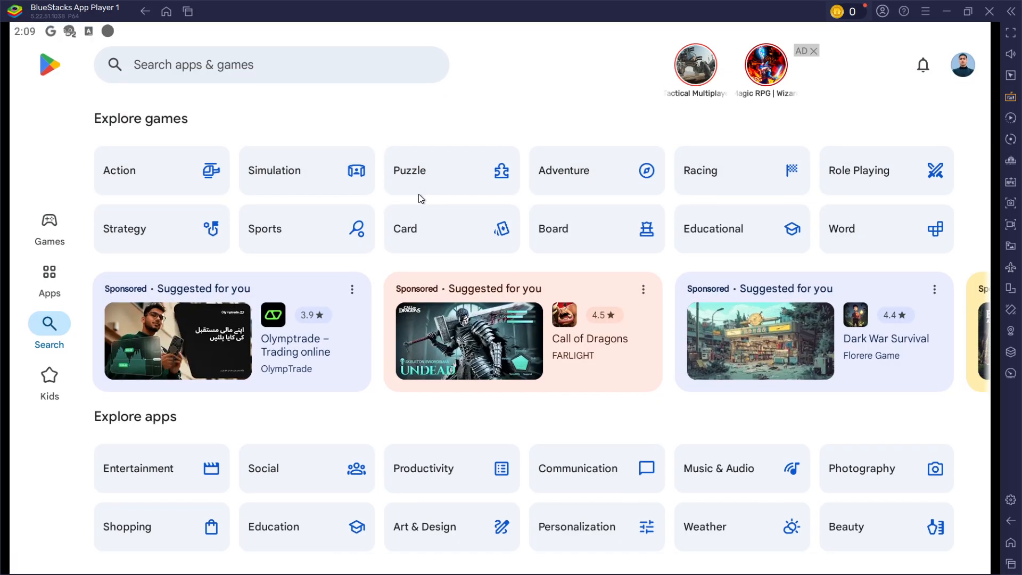
click(261, 65)
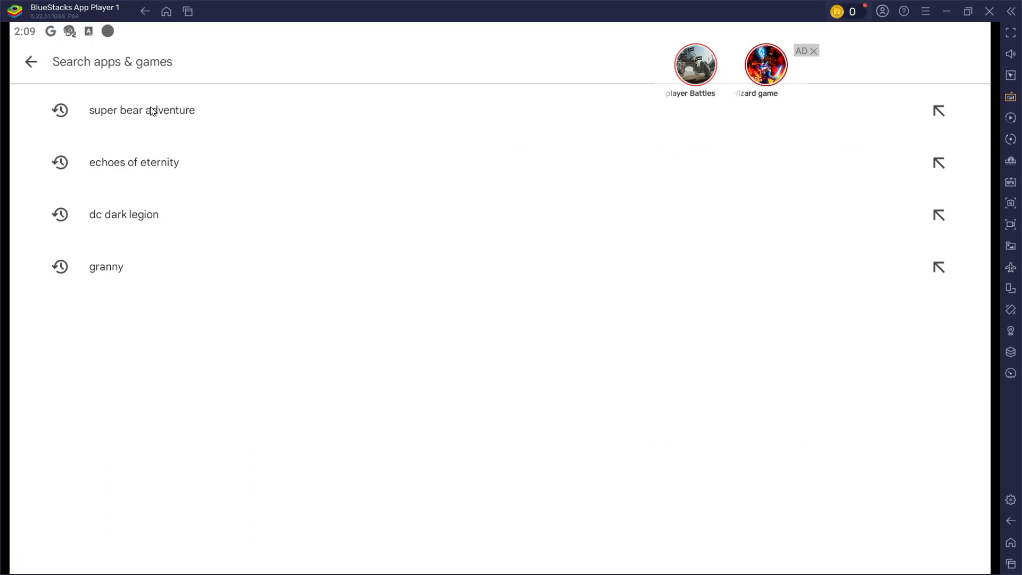
click(141, 109)
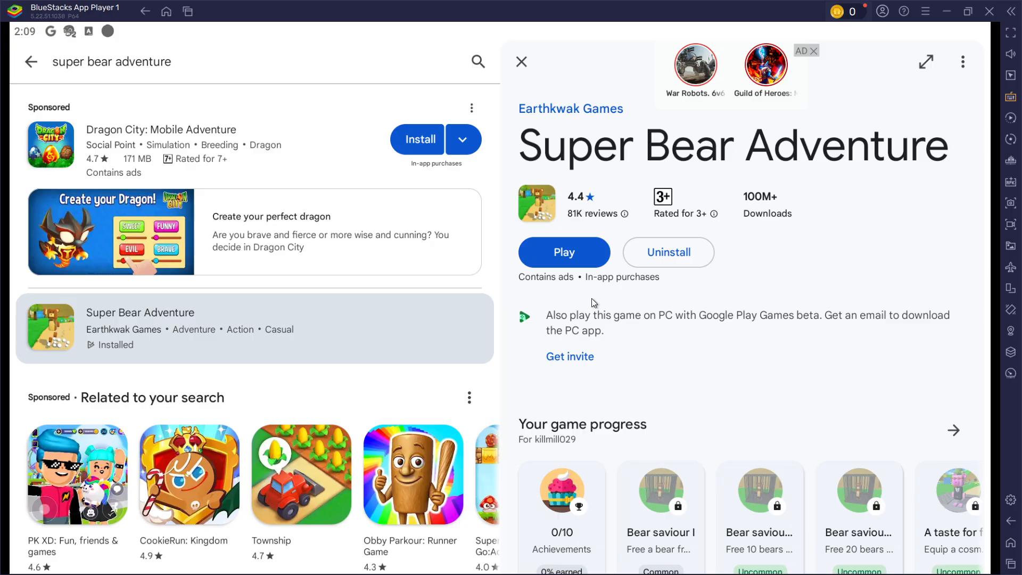
mouse_move(1012, 498)
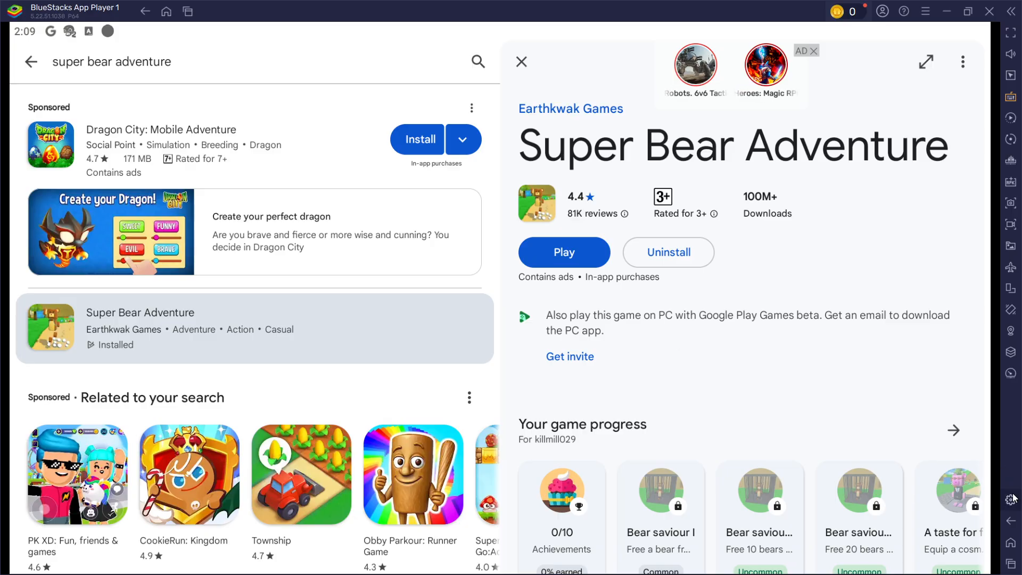
- Review gamepad detection and vibration toggles in emulator settings, then return to Performance
click(1011, 499)
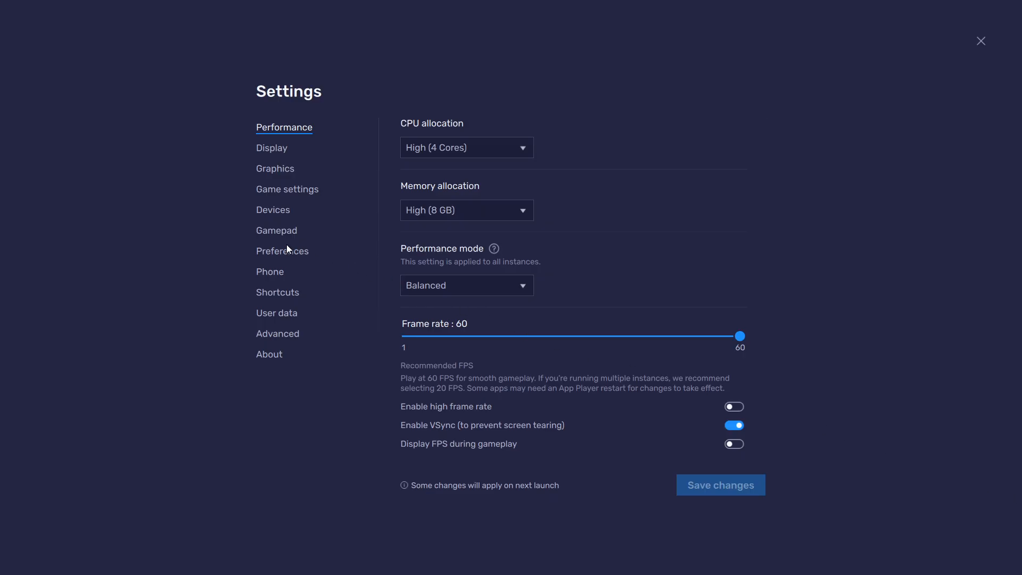
click(277, 230)
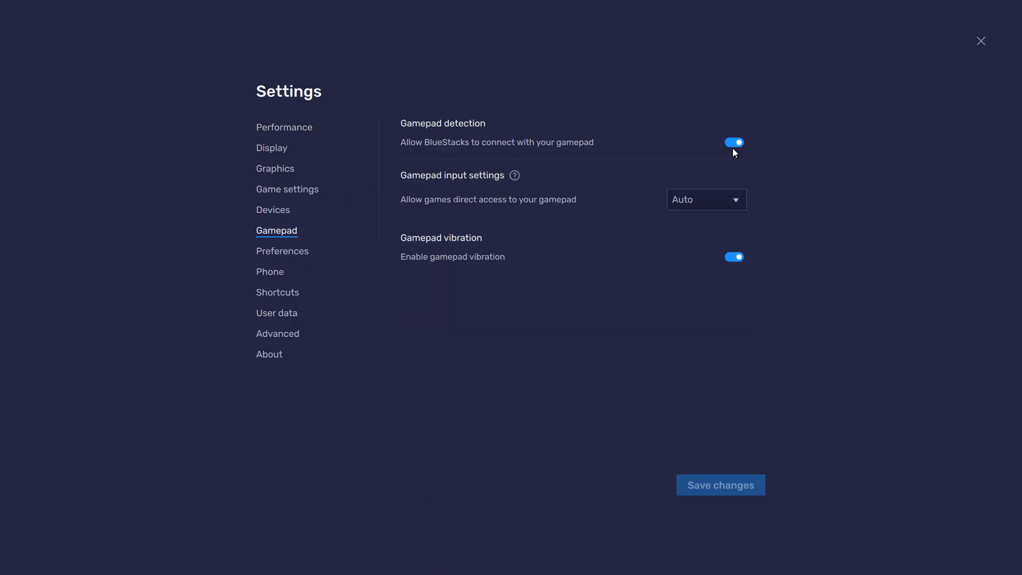
mouse_move(705, 170)
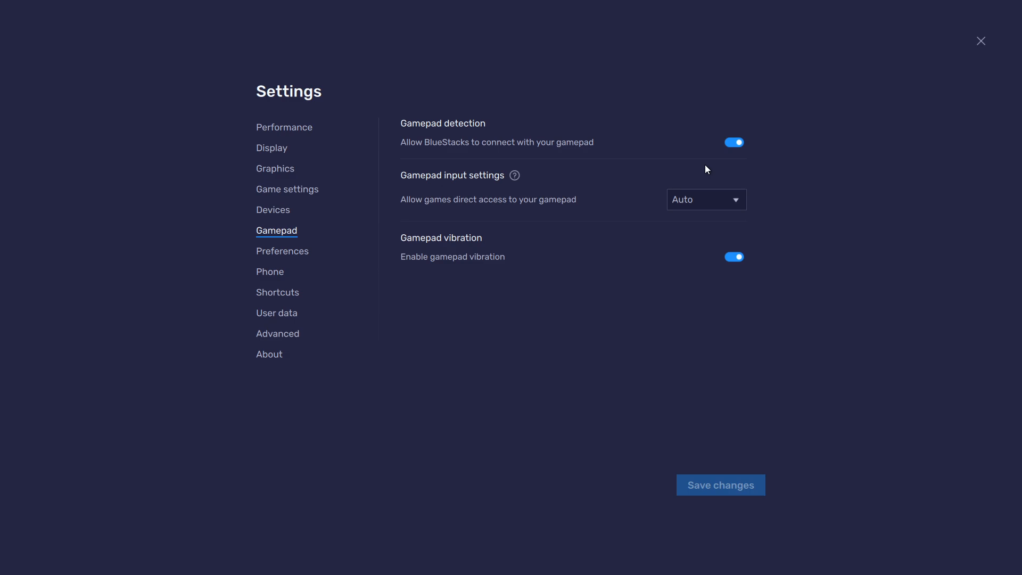
mouse_move(440, 187)
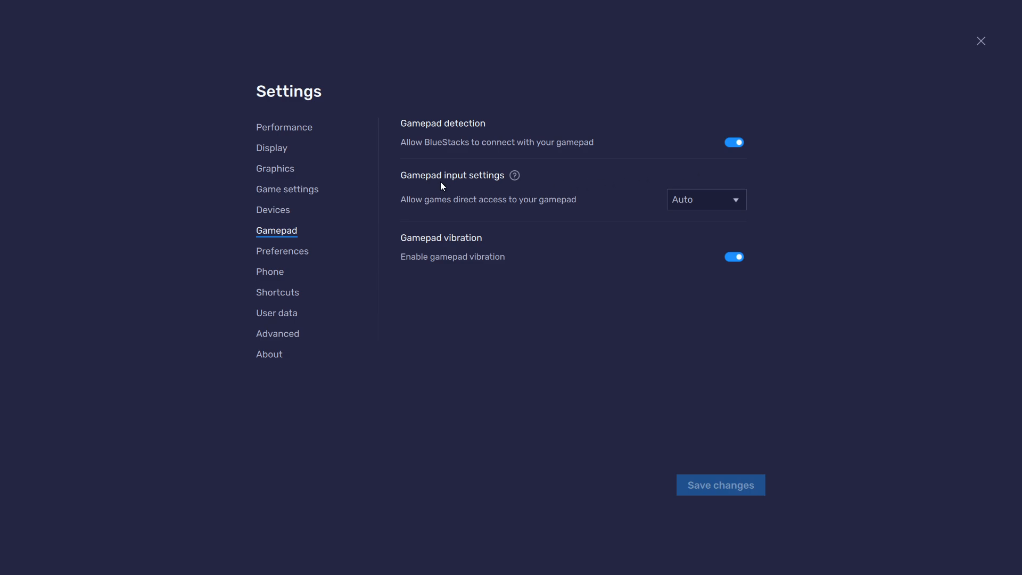
click(706, 199)
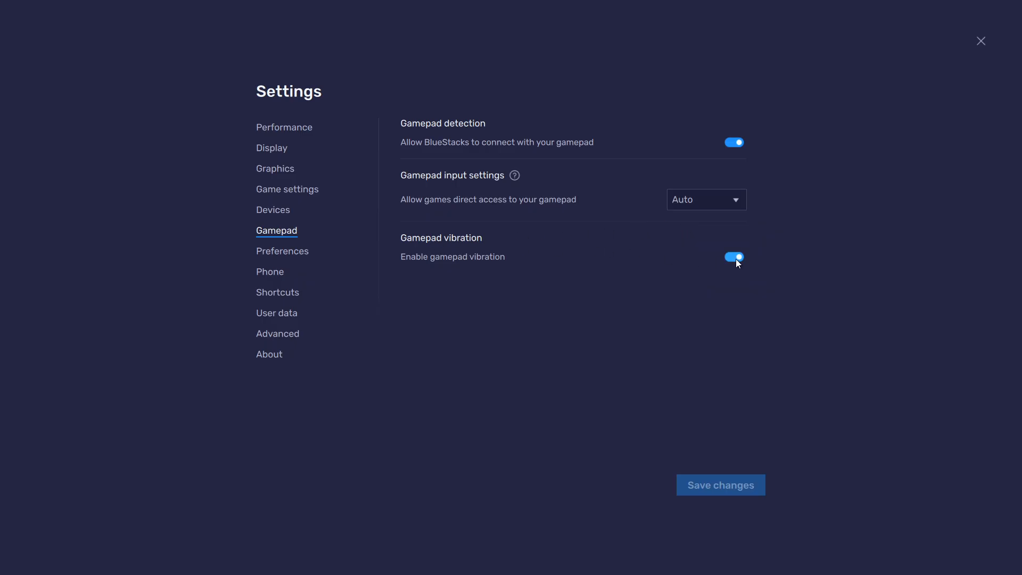
mouse_move(616, 283)
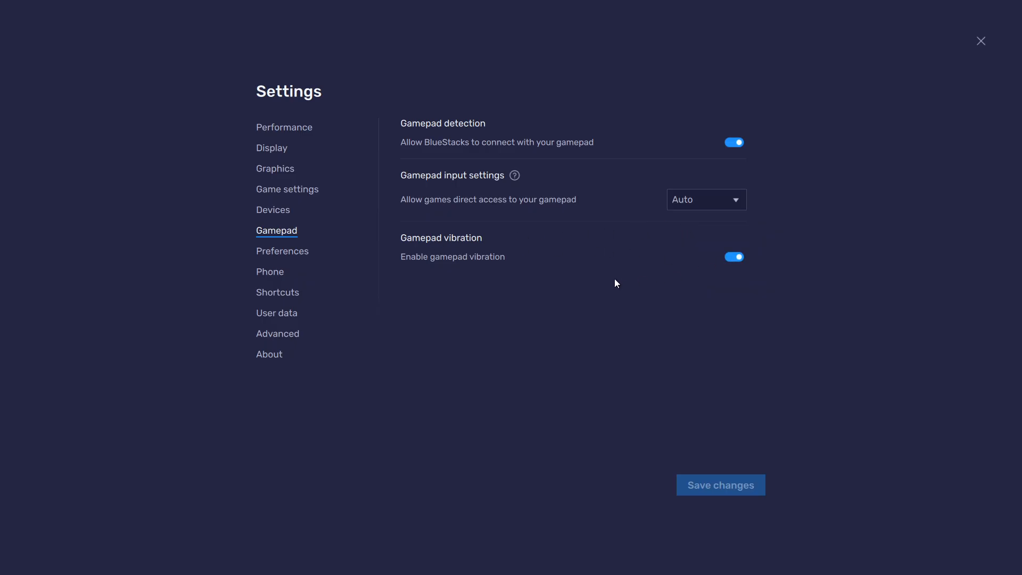
click(284, 127)
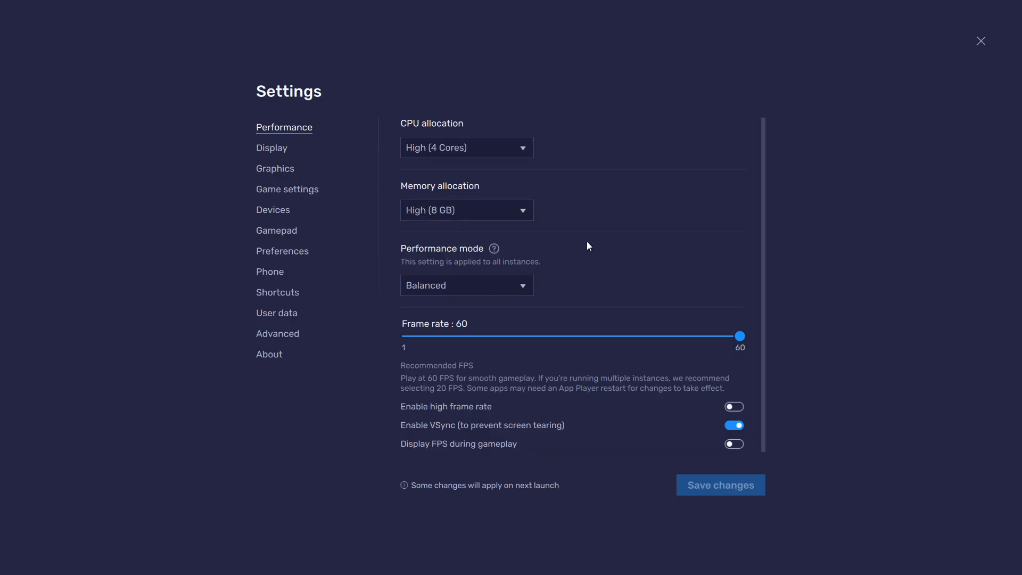
- Keep memory allocation at High (8 GB), minimize BlueStacks and bring up the desktop menu
click(465, 210)
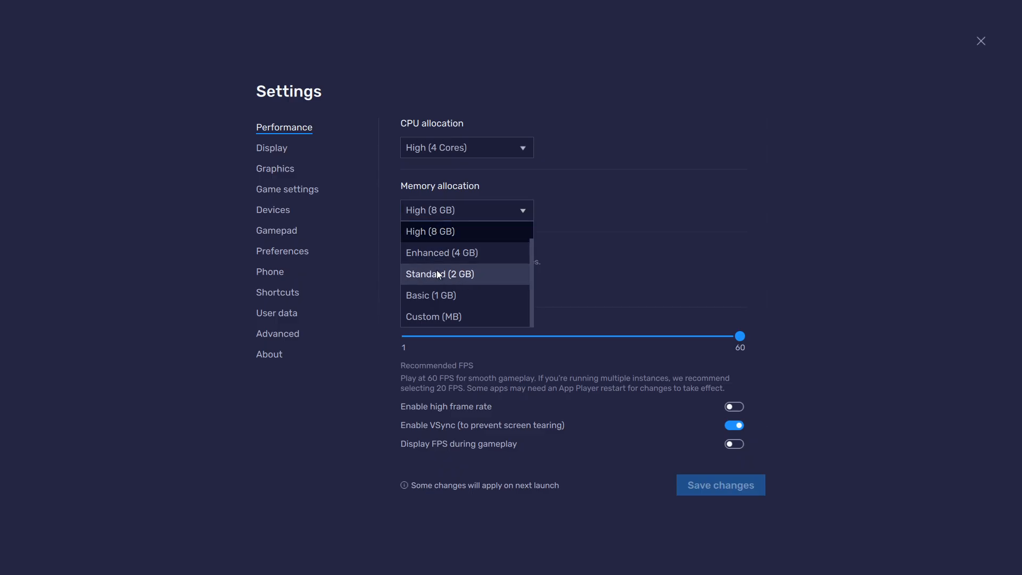
mouse_move(475, 279)
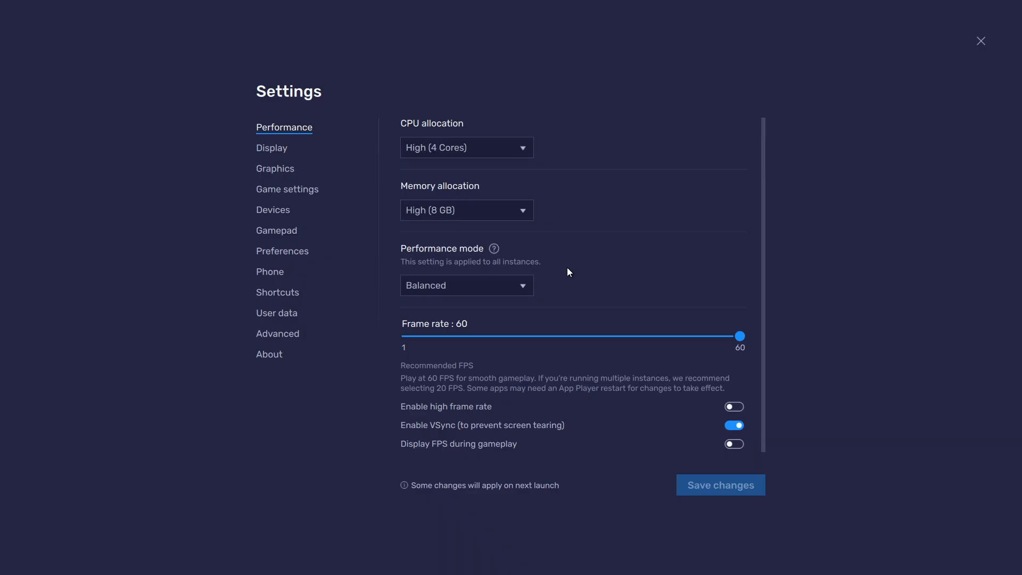
click(733, 406)
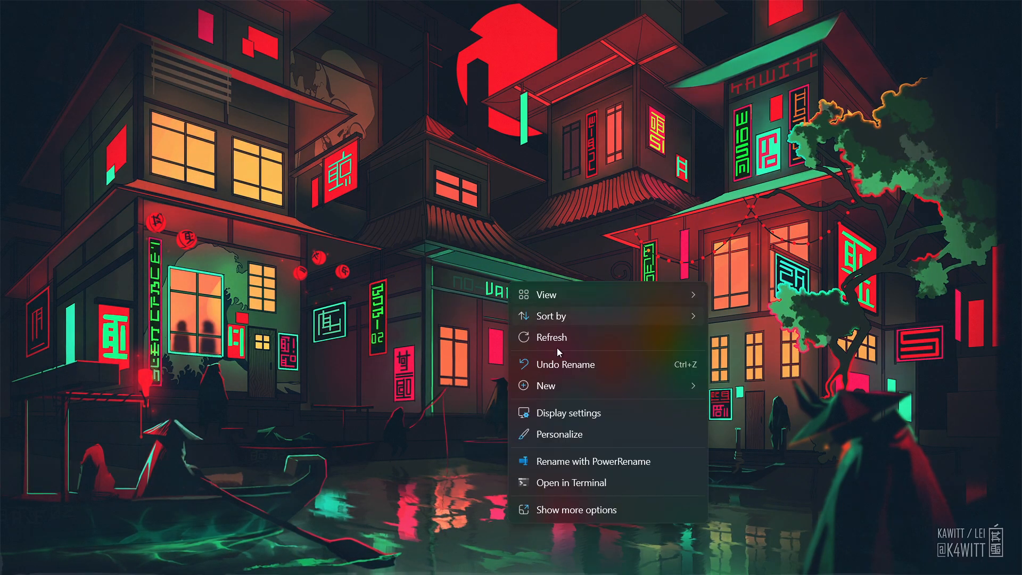
- Check the two-display setup on the Windows System > Display page
click(567, 413)
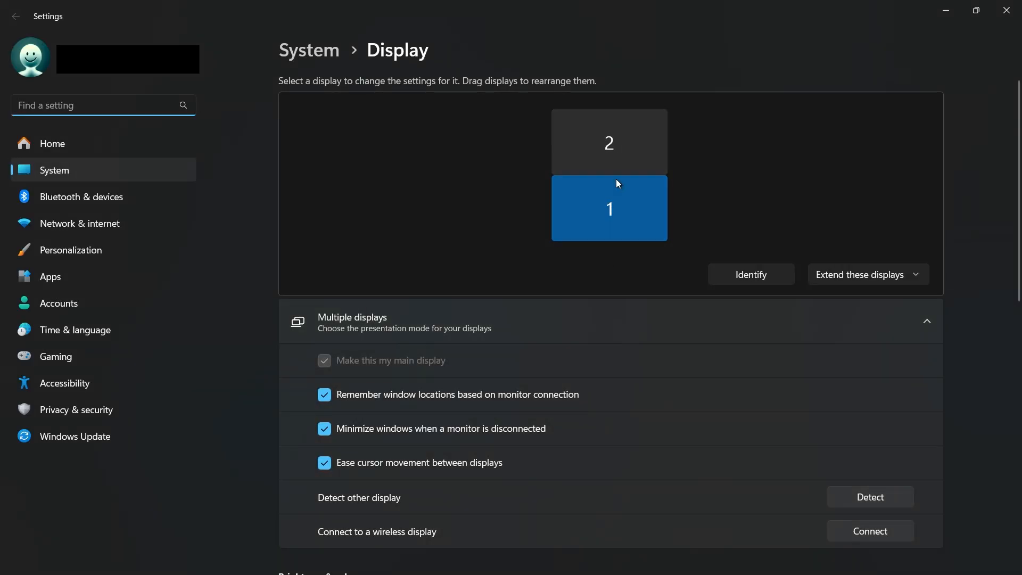
scroll(down, 3)
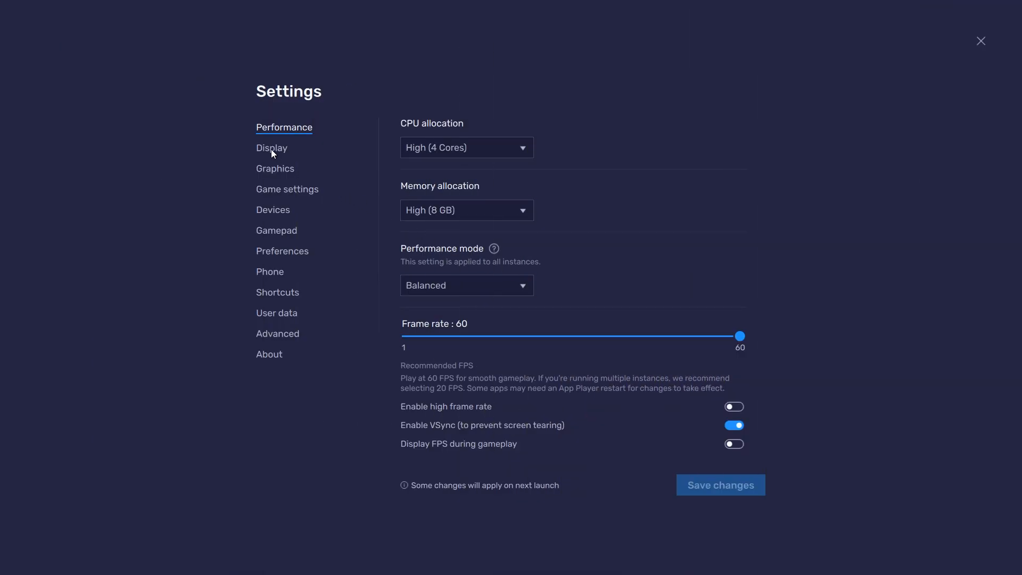
- Review the 1920 x 1080 resolution, enable Display FPS during gameplay, and close settings
click(272, 148)
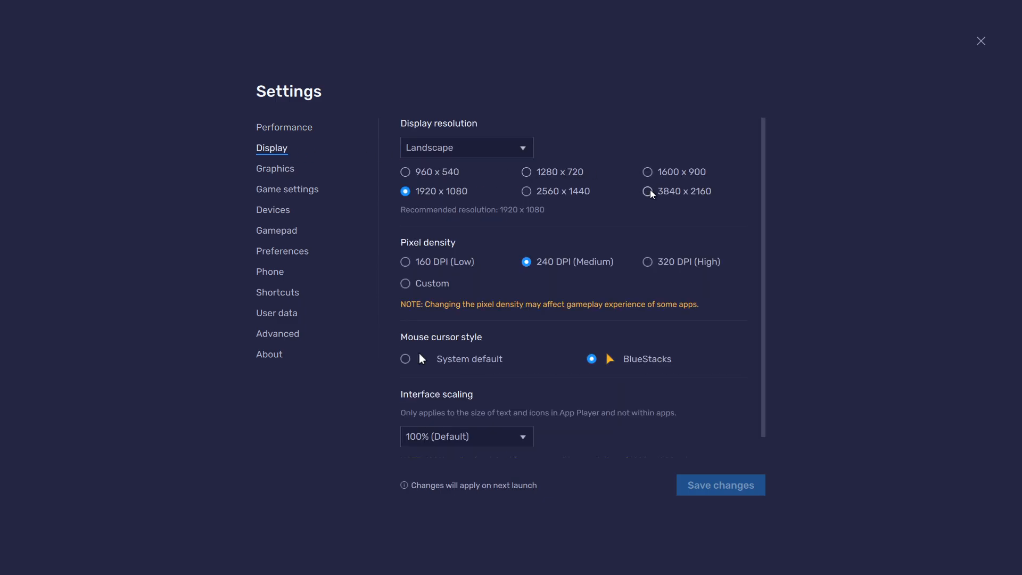
mouse_move(429, 202)
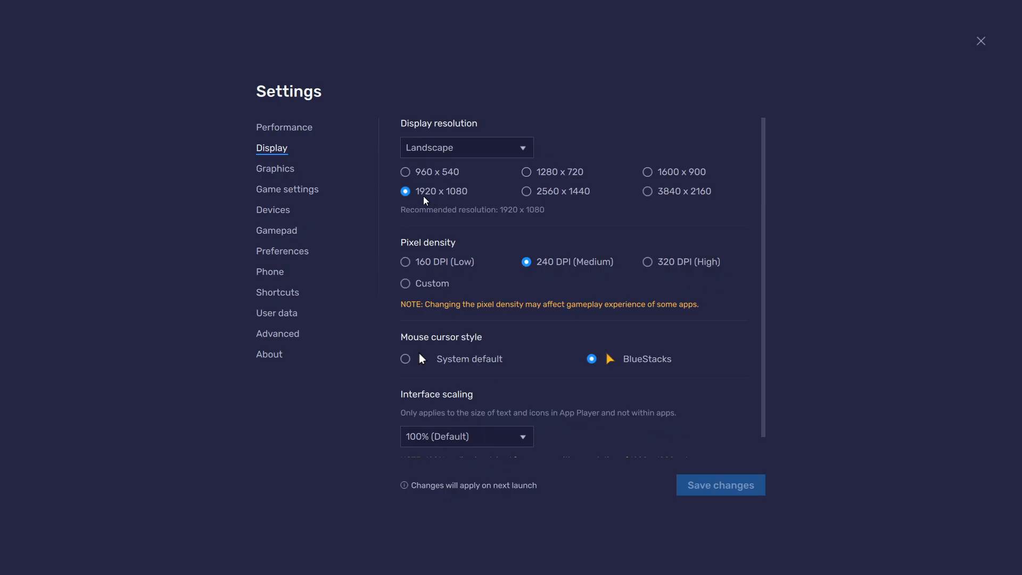
click(285, 127)
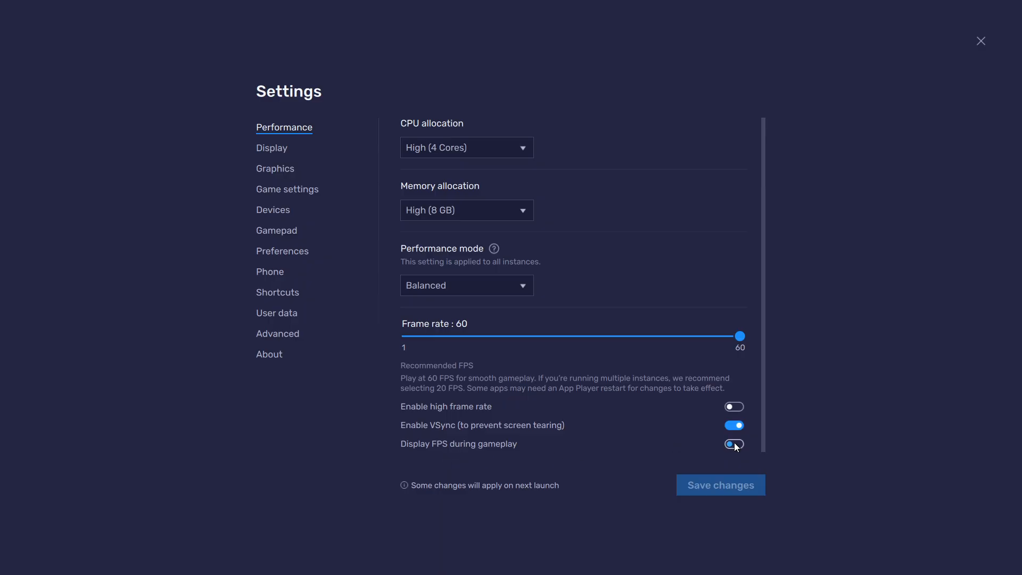
click(733, 444)
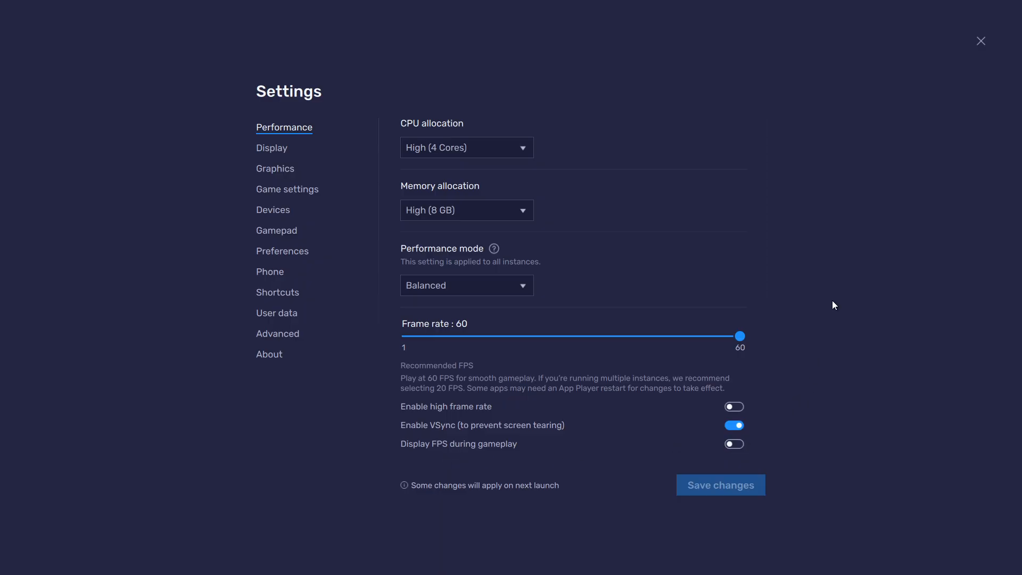
click(980, 42)
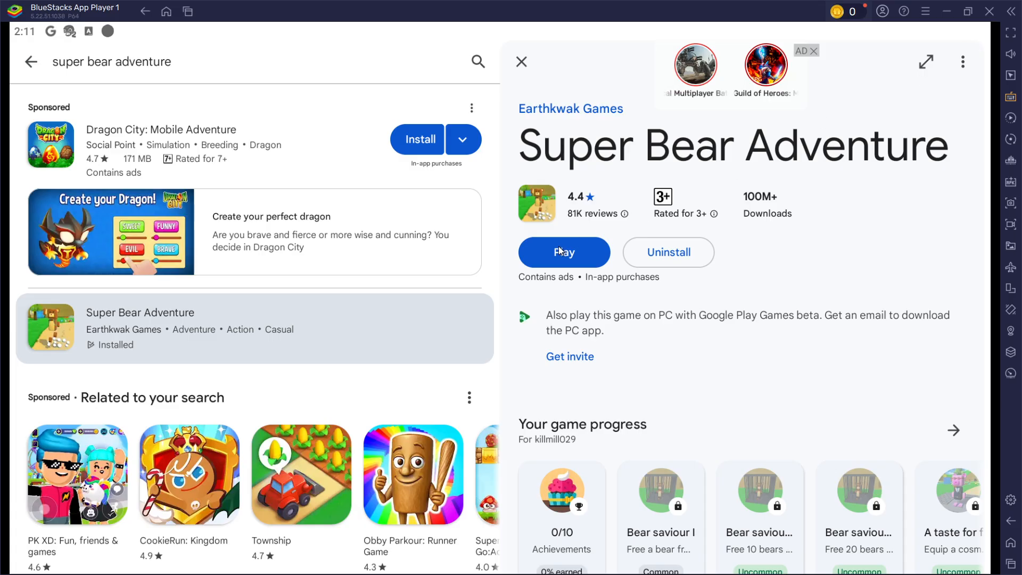
- Launch Super Bear Adventure from its Play Store page and pause in Bear Village
click(564, 253)
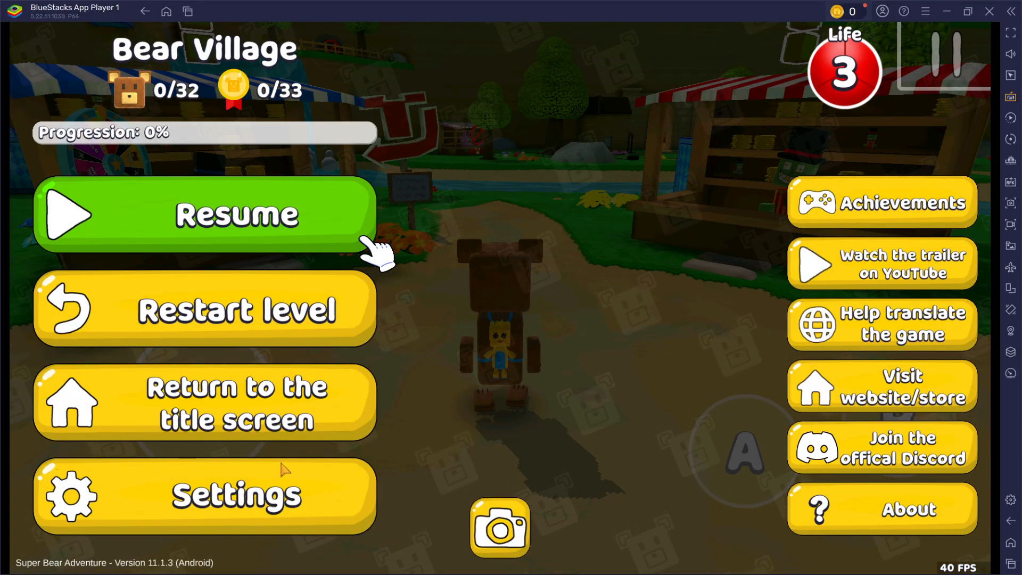
click(204, 496)
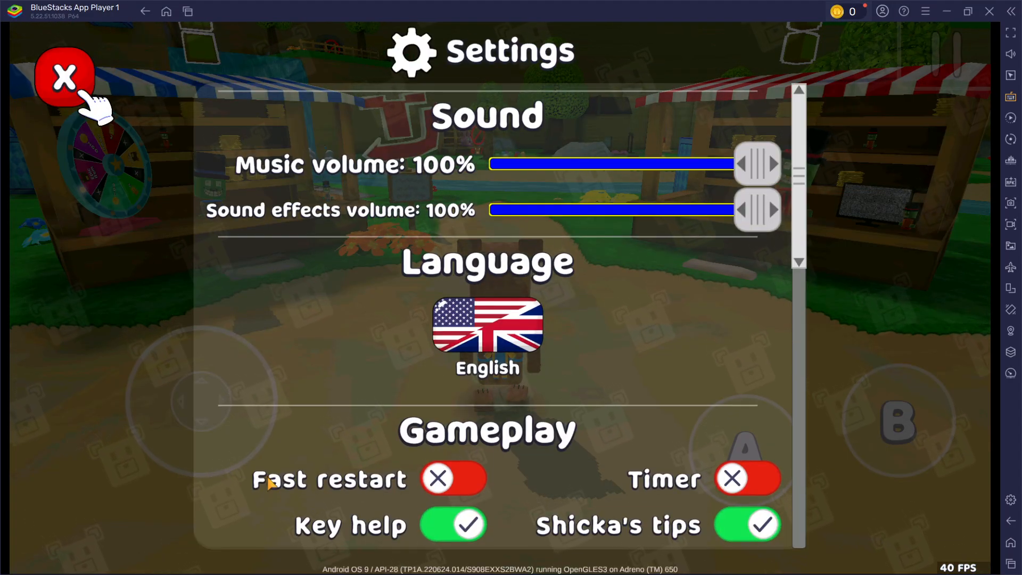
mouse_move(492, 137)
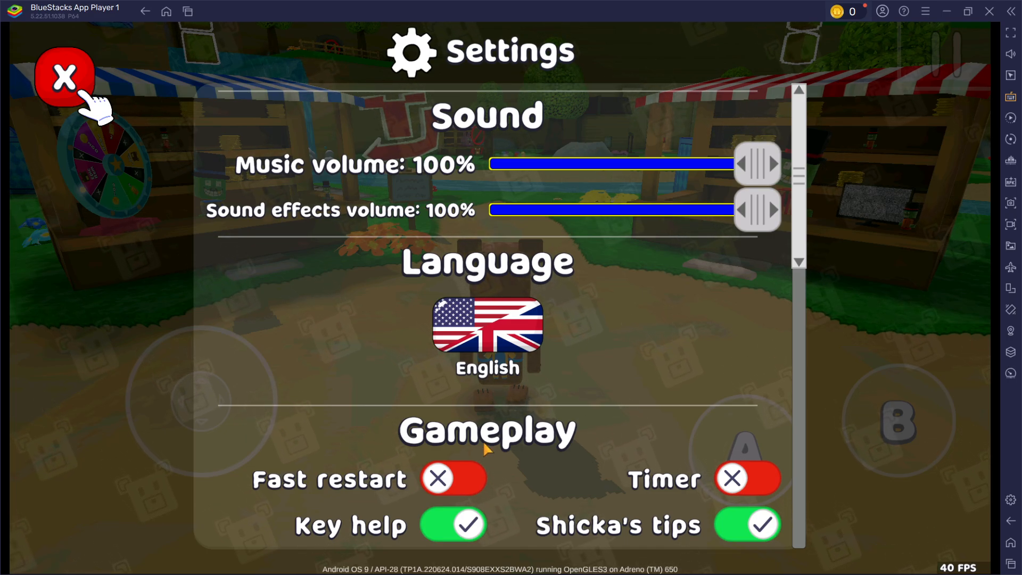
scroll(down, 3)
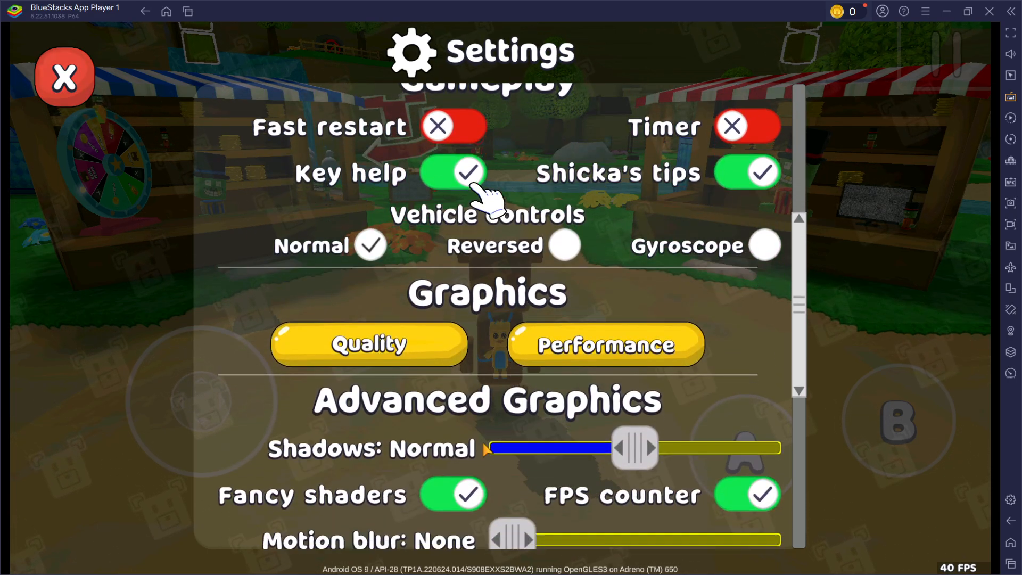
scroll(down, 3)
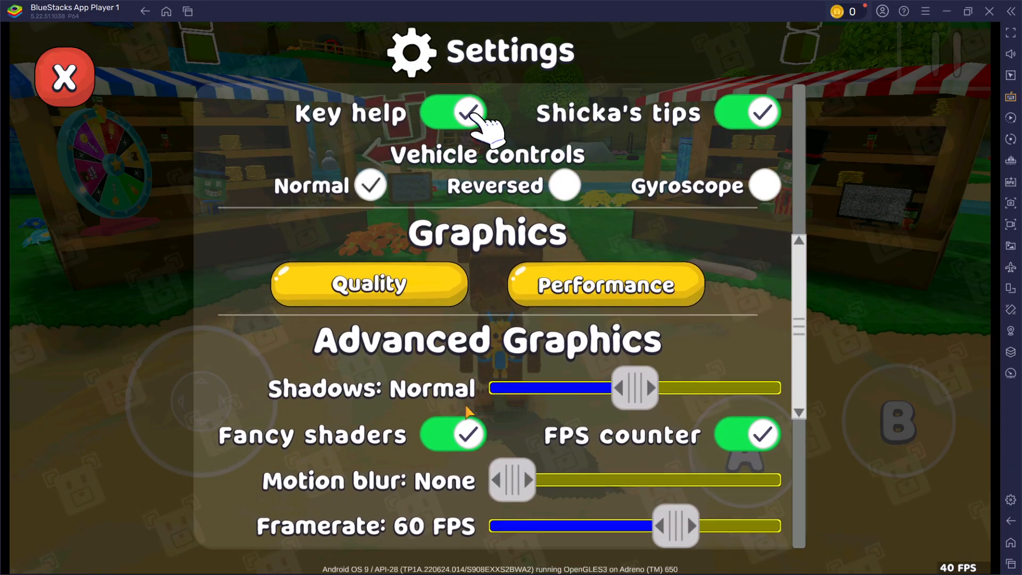
scroll(down, 3)
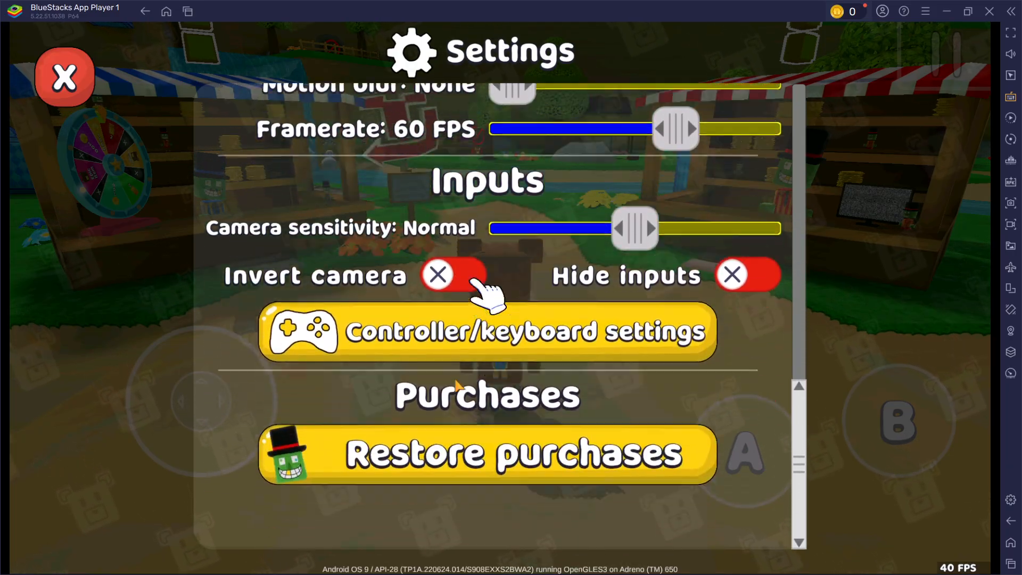
click(64, 77)
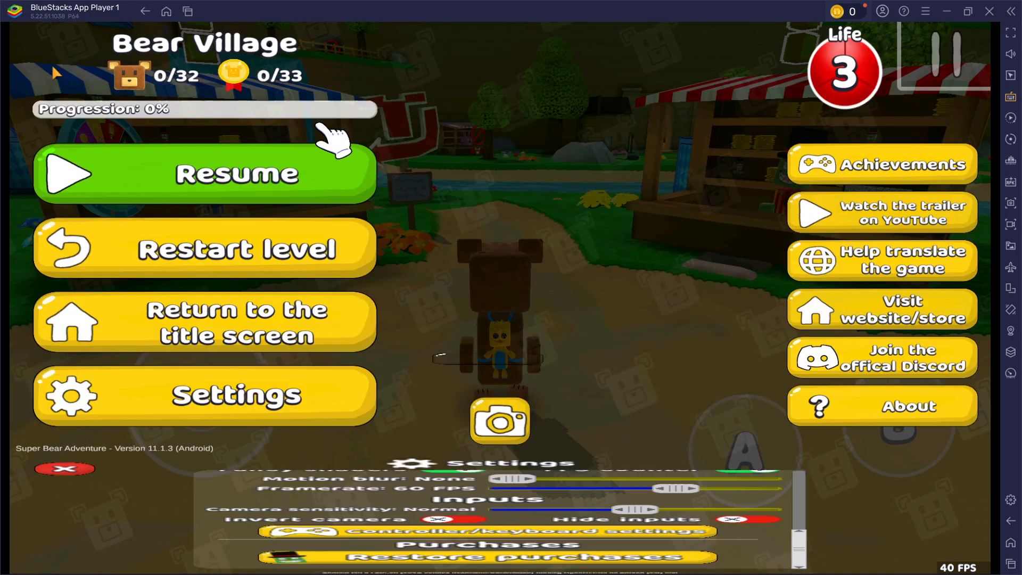